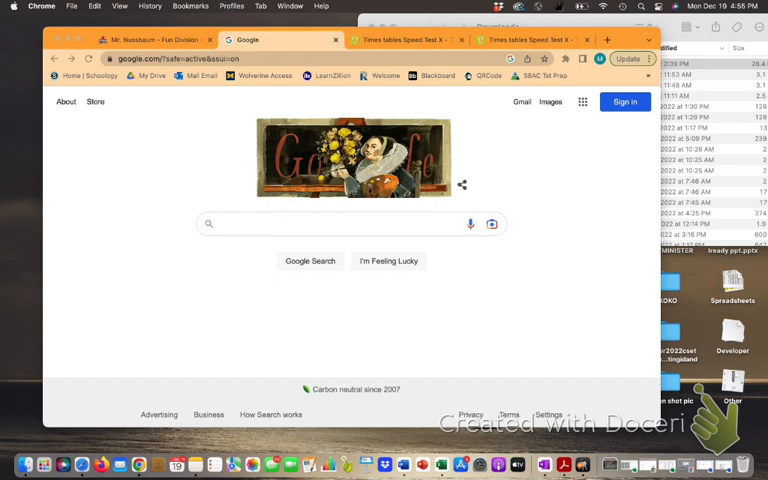
Step: Open timestables.com and scroll down to the Speed Test X table choices
{"action": "left_click", "coordinate": [180, 58]}
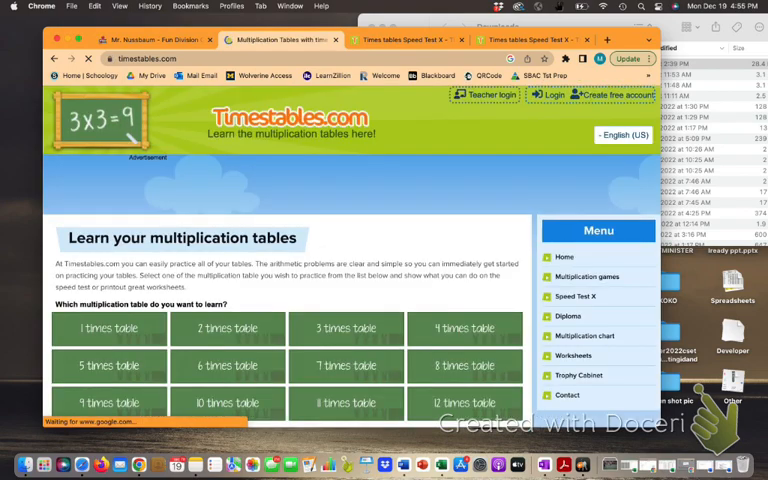
{"action": "scroll", "scroll_direction": "down", "scroll_amount": 3}
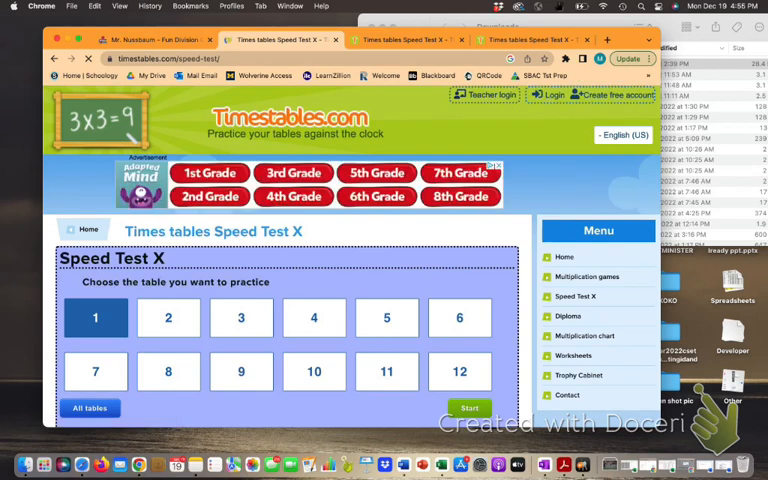
{"action": "scroll", "scroll_direction": "down", "scroll_amount": 3}
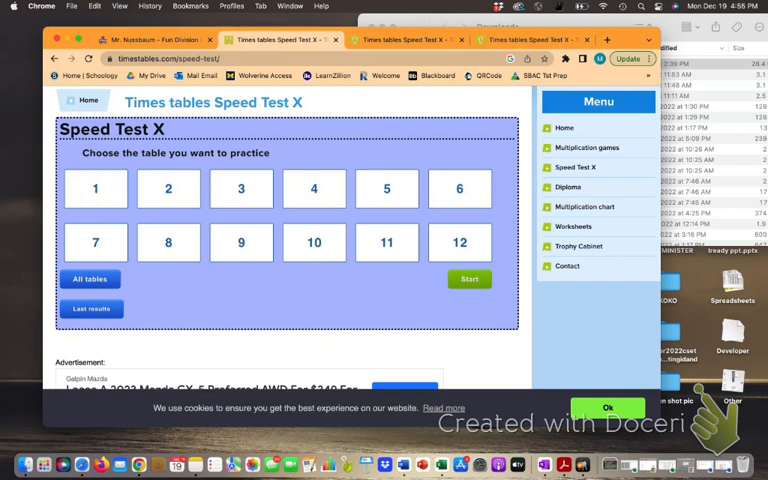
Step: Choose the 2 times table, start the speed test, and answer 2x4 and 2x9 (18)
{"action": "left_click", "coordinate": [168, 189]}
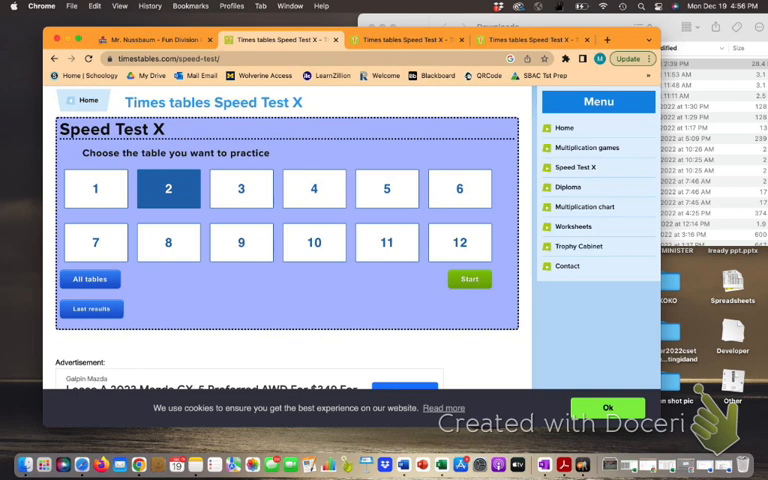
{"action": "left_click", "coordinate": [469, 279]}
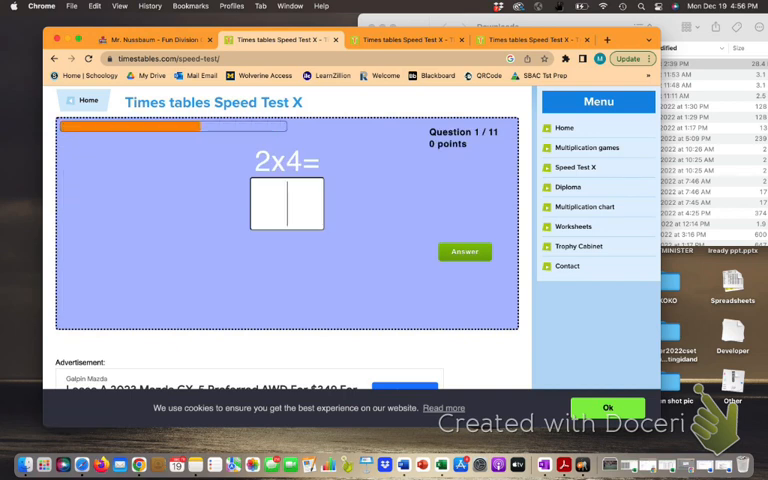
{"action": "type", "text": "9"}
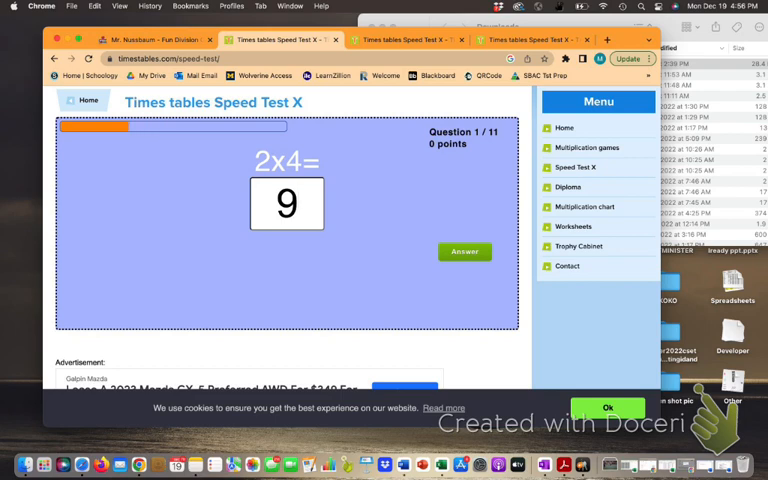
{"action": "left_click", "coordinate": [464, 251]}
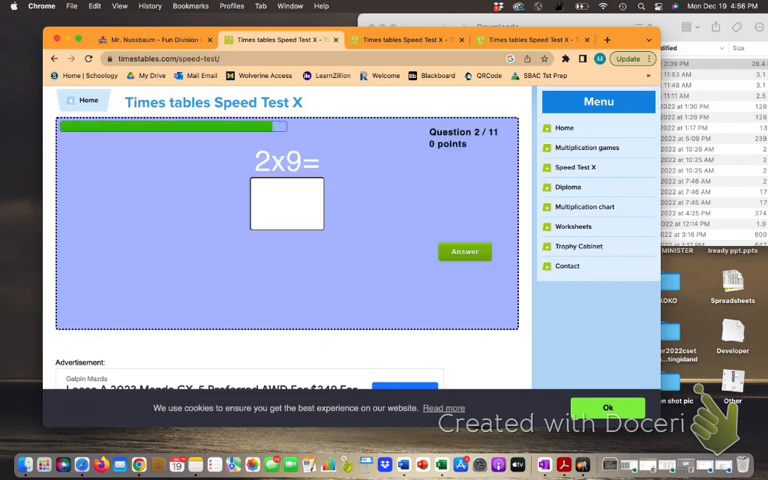
{"action": "type", "text": "18"}
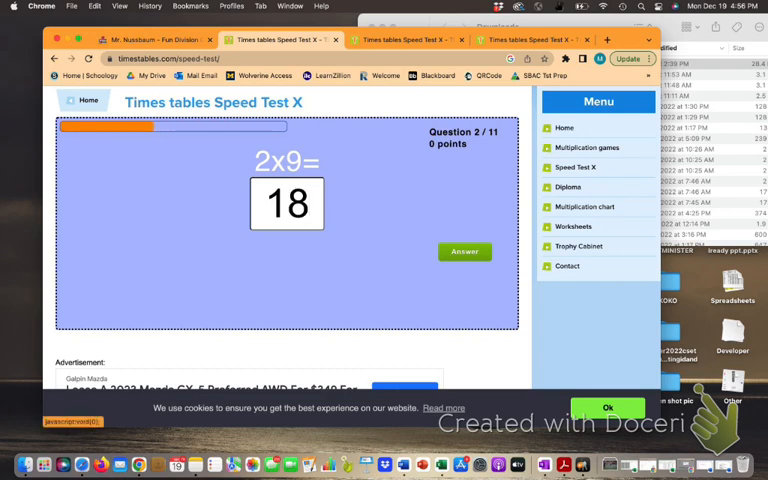
{"action": "left_click", "coordinate": [464, 251]}
{"action": "type", "text": "12"}
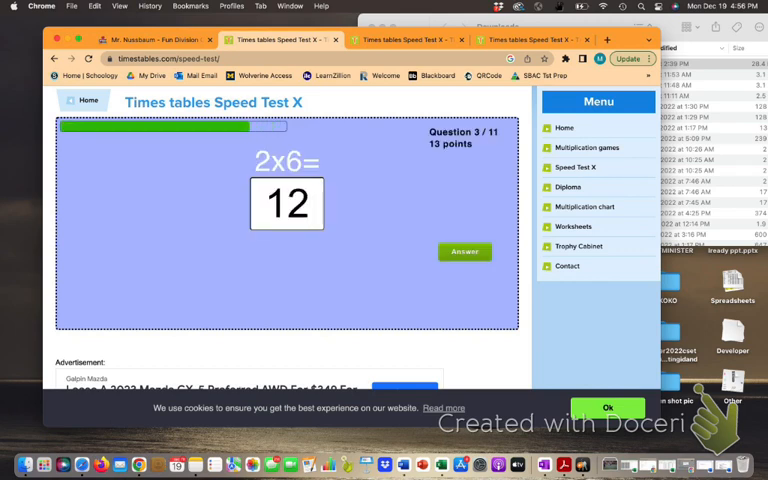
Step: Answer 2x6 (12), 2x5 (10), 2x7 (14) and 2x8 (16)
{"action": "left_click", "coordinate": [464, 251]}
{"action": "type", "text": "1"}
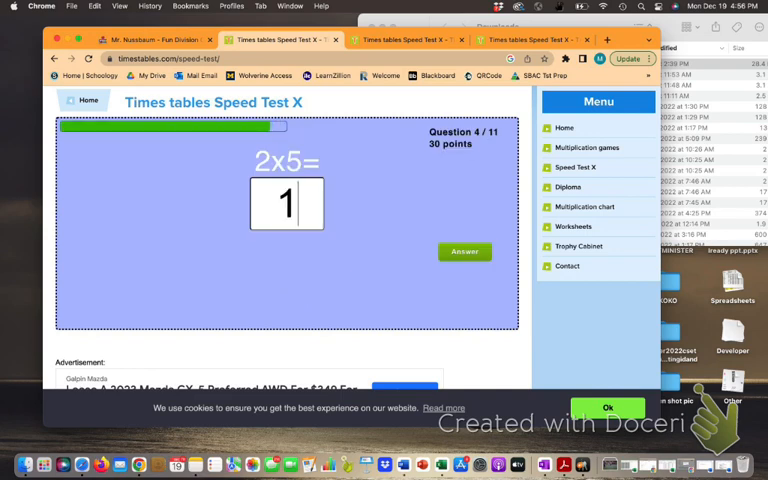
{"action": "type", "text": "0"}
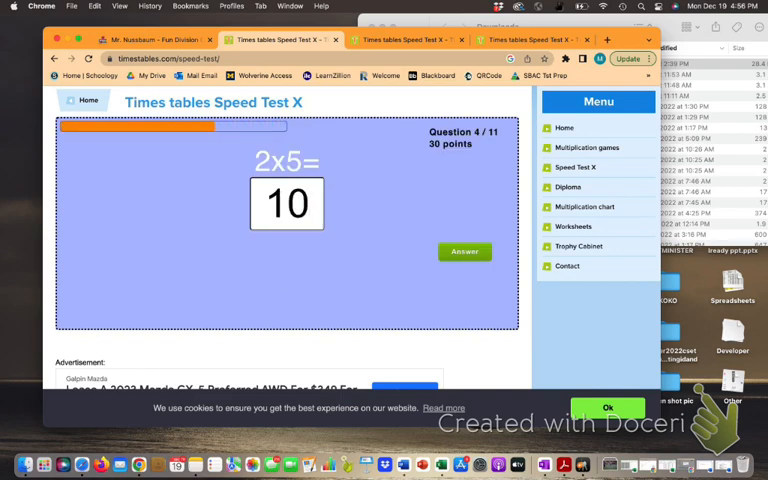
{"action": "left_click", "coordinate": [464, 251]}
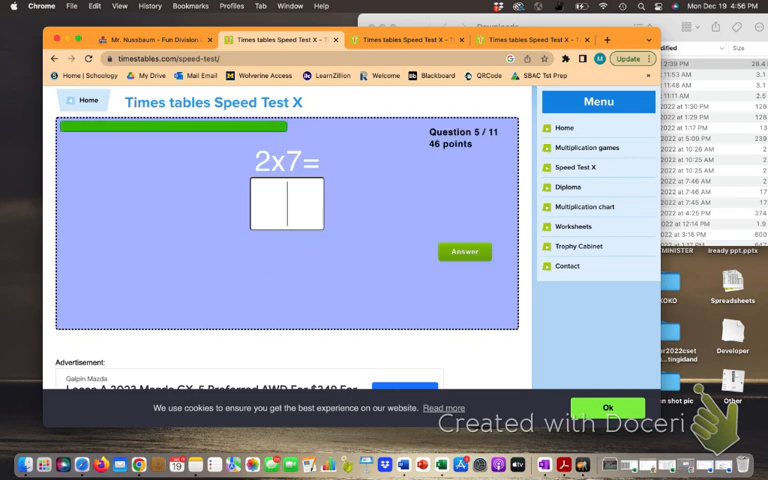
{"action": "type", "text": "14"}
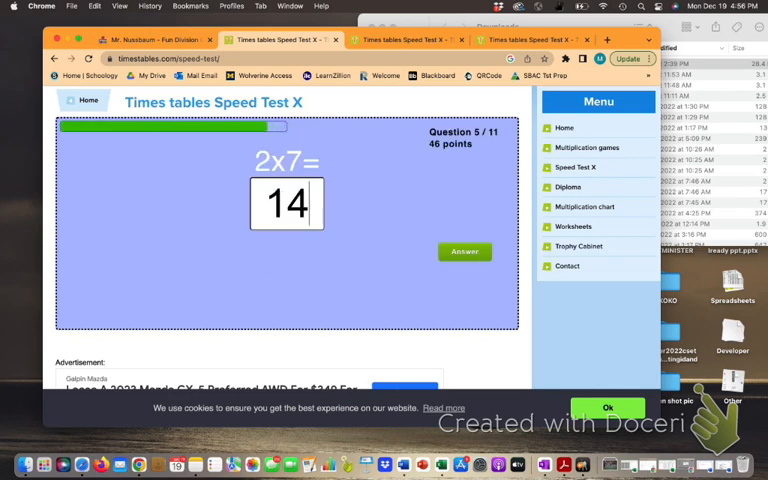
{"action": "left_click", "coordinate": [464, 251]}
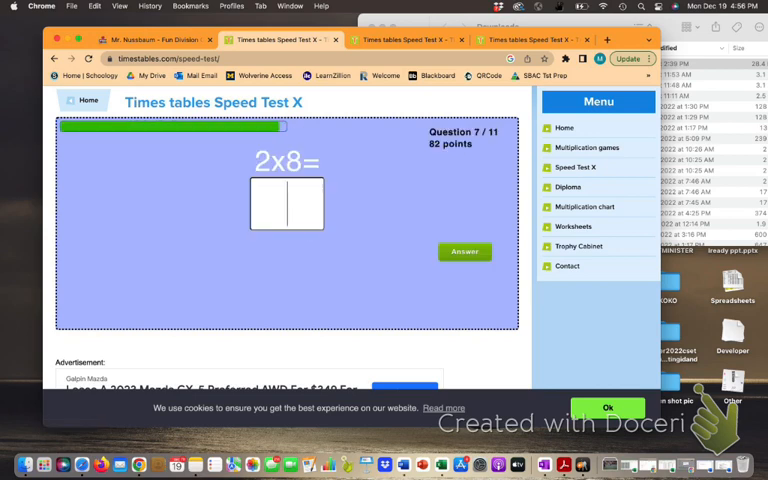
{"action": "type", "text": "16"}
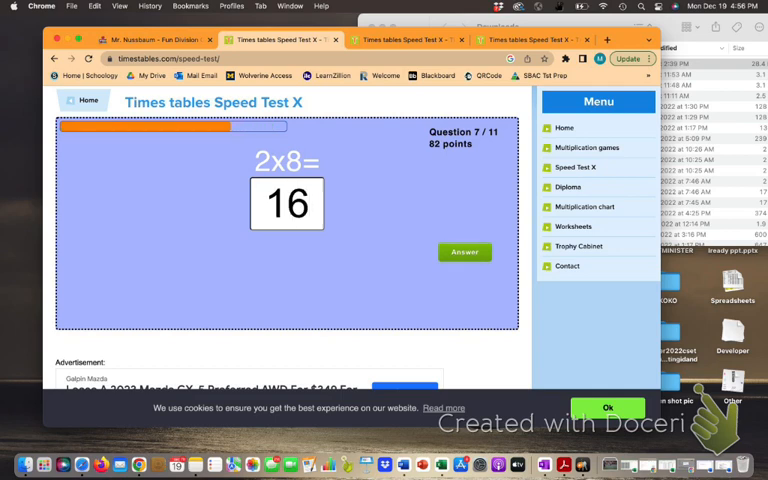
{"action": "left_click", "coordinate": [464, 251]}
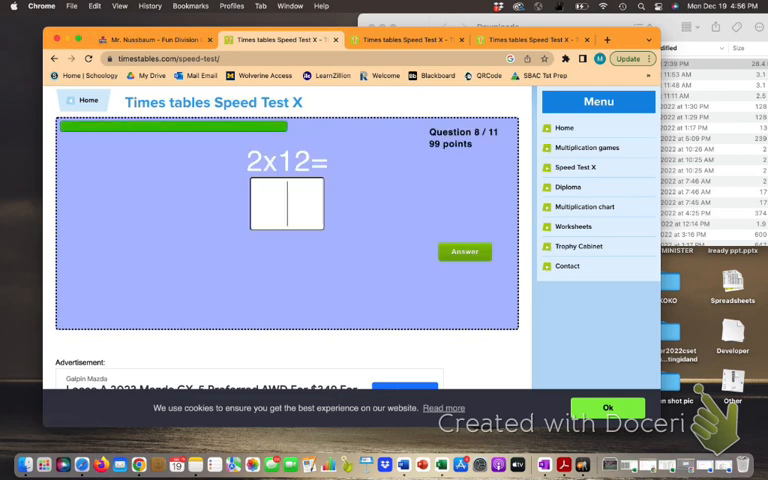
Step: Answer 2x12 (24), 2x3, 2x2 (4) and the final 2x11 (22)
{"action": "type", "text": "2"}
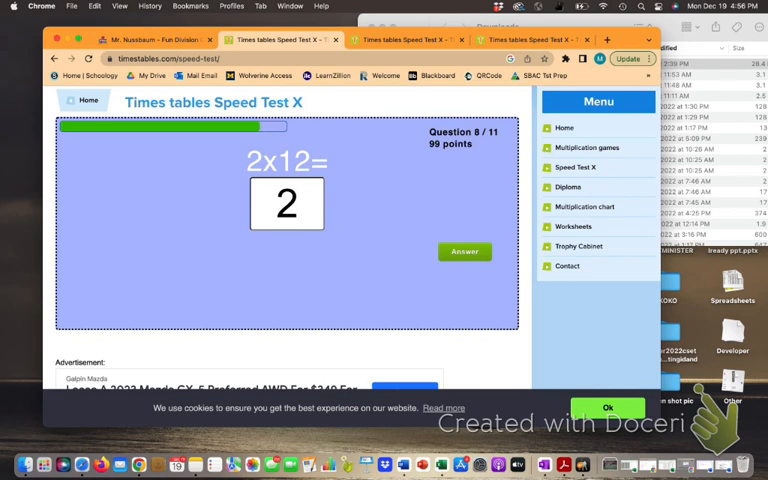
{"action": "type", "text": "4"}
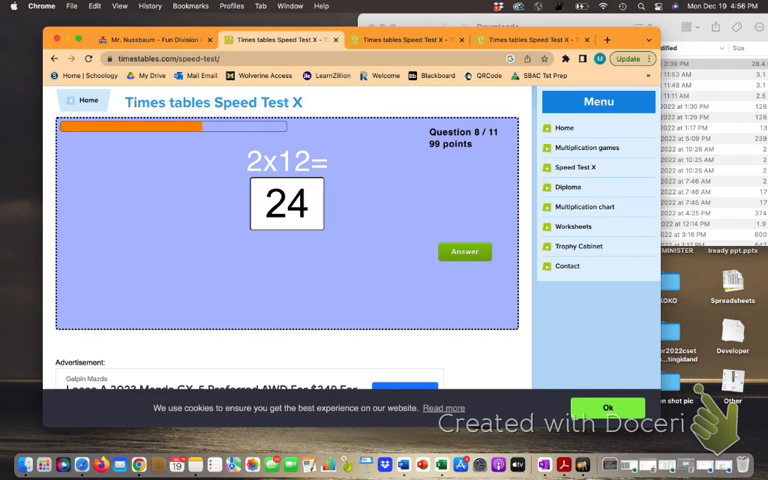
{"action": "left_click", "coordinate": [464, 251]}
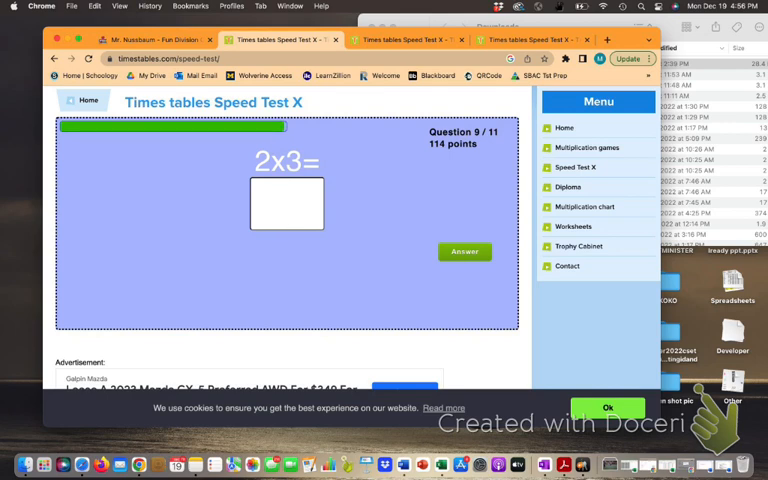
{"action": "left_click", "coordinate": [464, 251]}
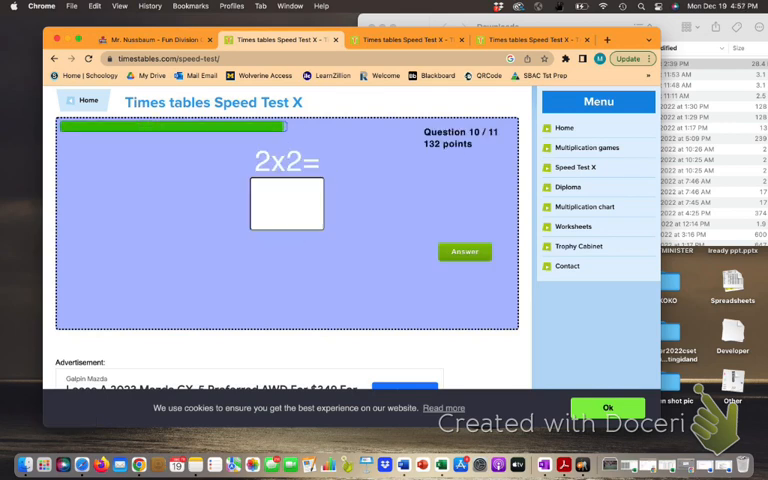
{"action": "type", "text": "4"}
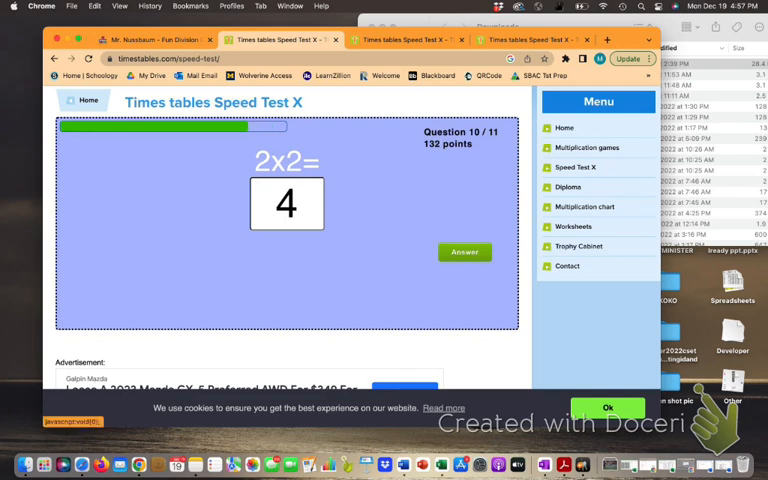
{"action": "left_click", "coordinate": [464, 251]}
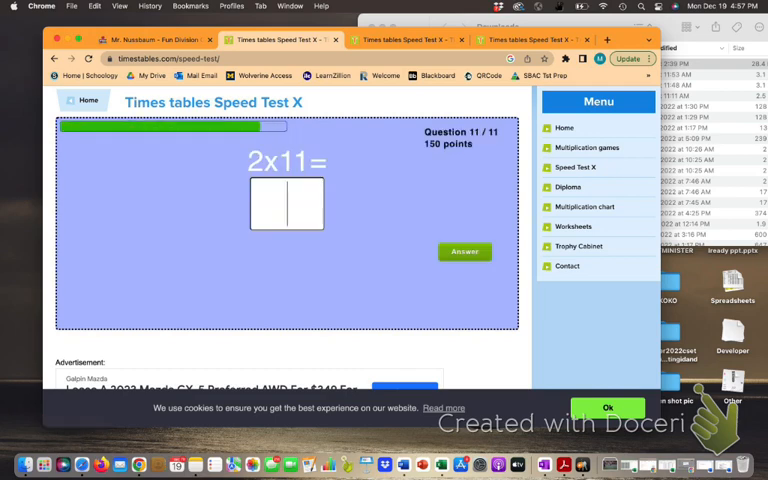
{"action": "type", "text": "22"}
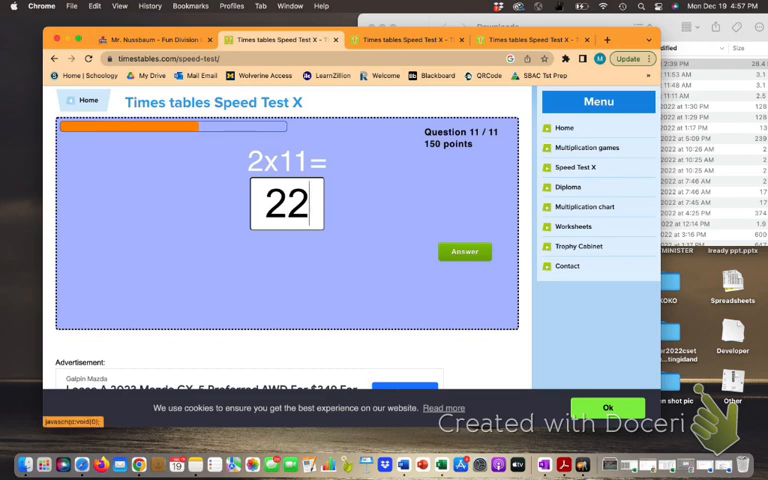
{"action": "left_click", "coordinate": [465, 251]}
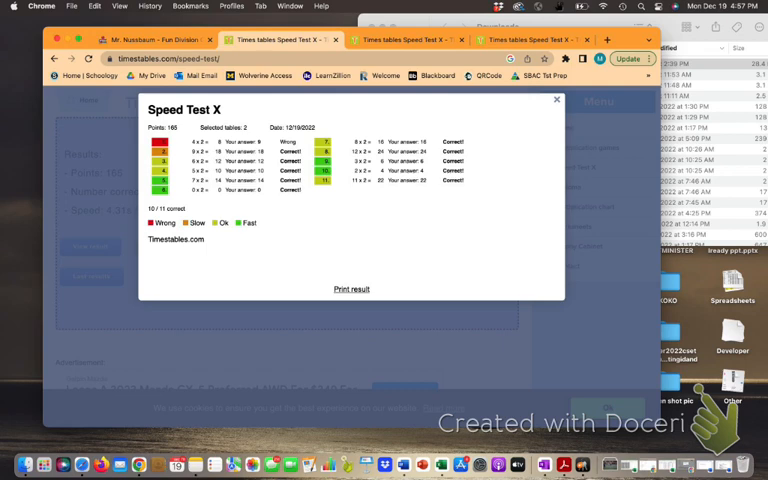
Step: Close the first attempt's results report (10 of 11 correct, 165 points)
{"action": "left_click", "coordinate": [557, 99]}
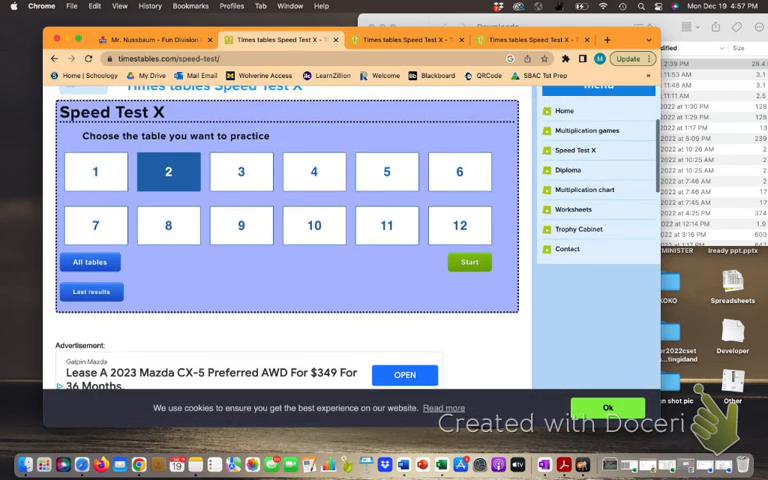
Step: Start a new 2 times table test and answer 2x6 (12), 2x12 (24), 2x7 (14)
{"action": "left_click", "coordinate": [469, 262]}
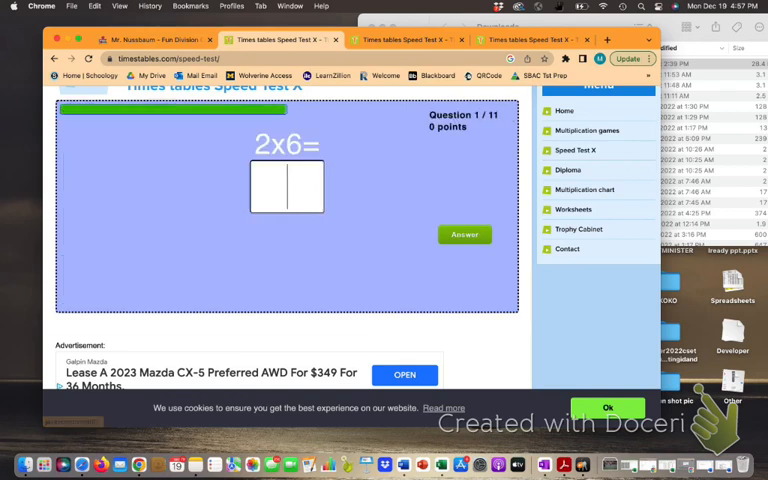
{"action": "type", "text": "12"}
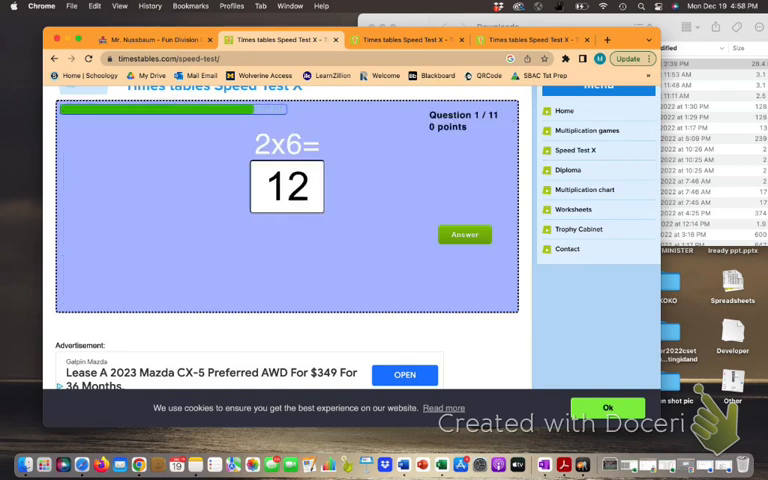
{"action": "left_click", "coordinate": [464, 234]}
{"action": "type", "text": "24"}
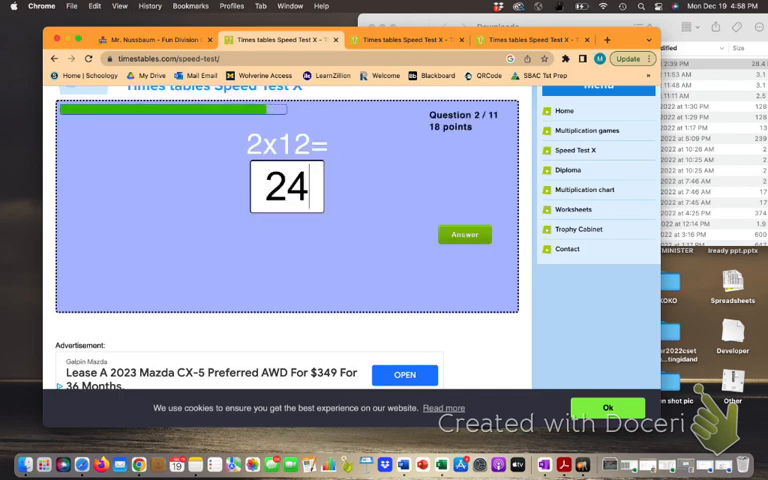
{"action": "left_click", "coordinate": [464, 234]}
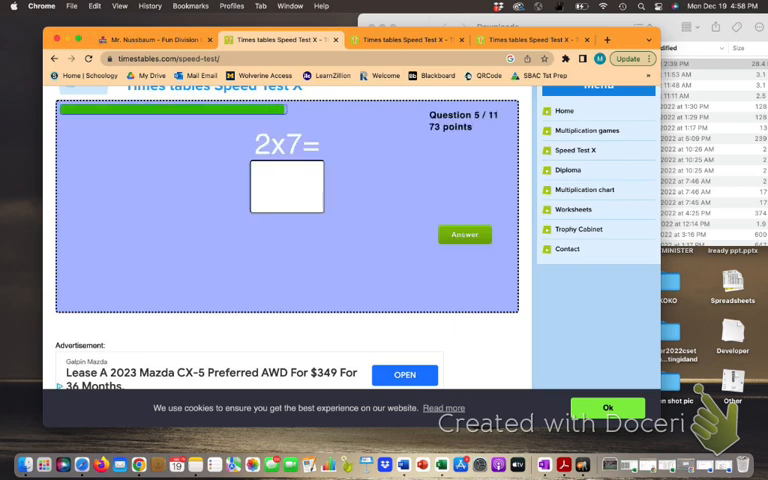
{"action": "type", "text": "14"}
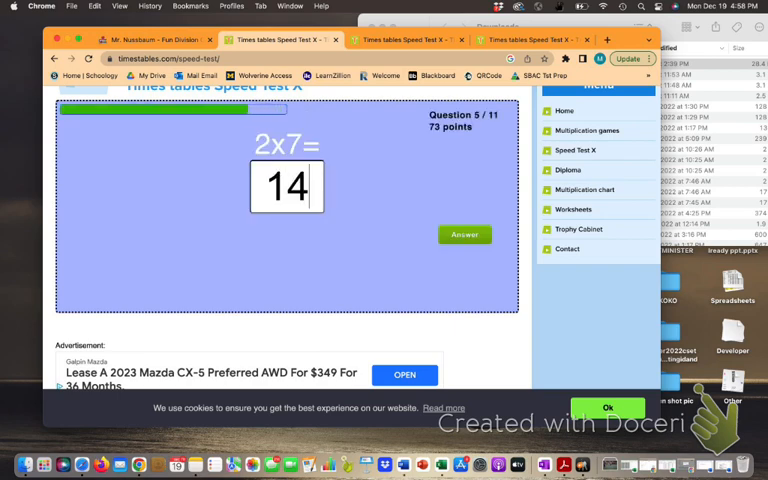
{"action": "left_click", "coordinate": [464, 234]}
{"action": "type", "text": "8"}
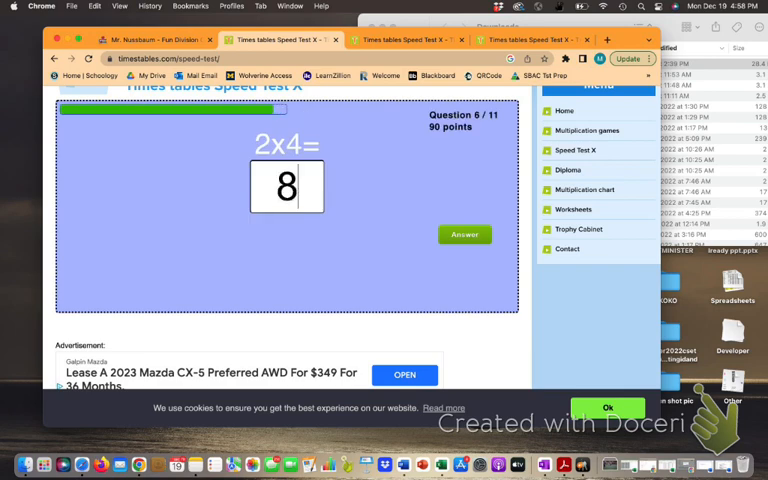
Step: Answer 2x4 (8), 2x1, 2x10 and 2x9 (18)
{"action": "left_click", "coordinate": [464, 234]}
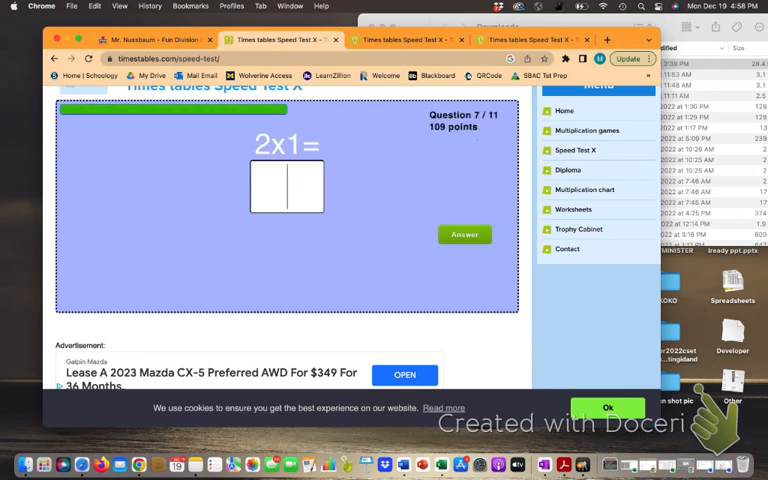
{"action": "left_click", "coordinate": [464, 234]}
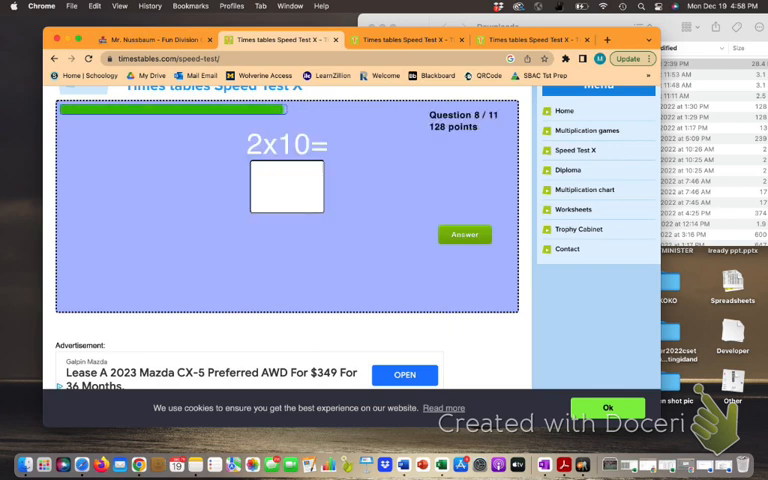
{"action": "left_click", "coordinate": [464, 234]}
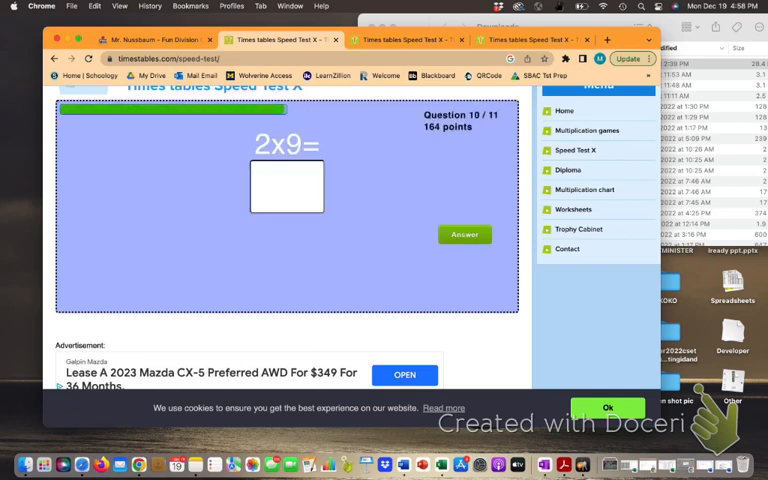
{"action": "type", "text": "18"}
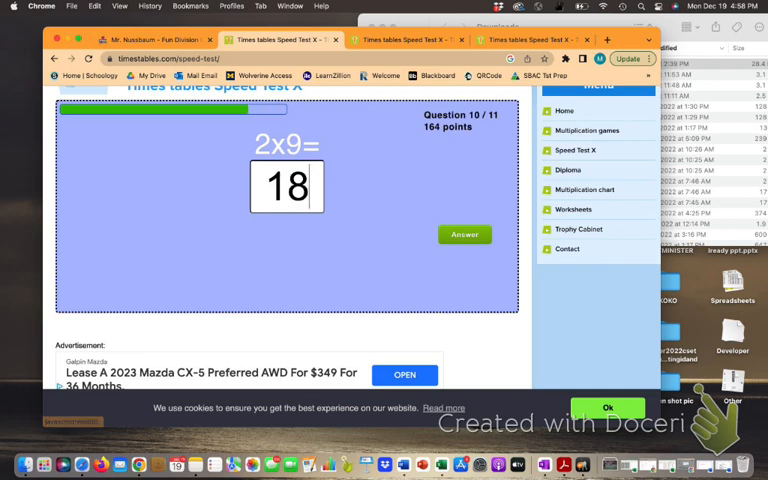
{"action": "left_click", "coordinate": [464, 234]}
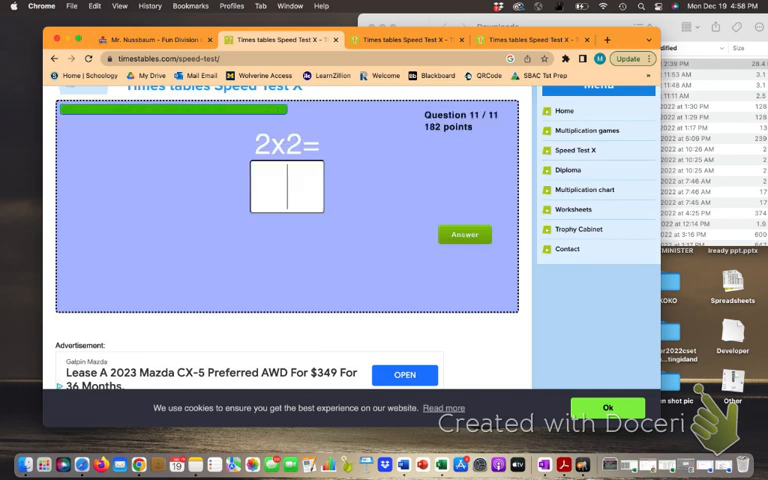